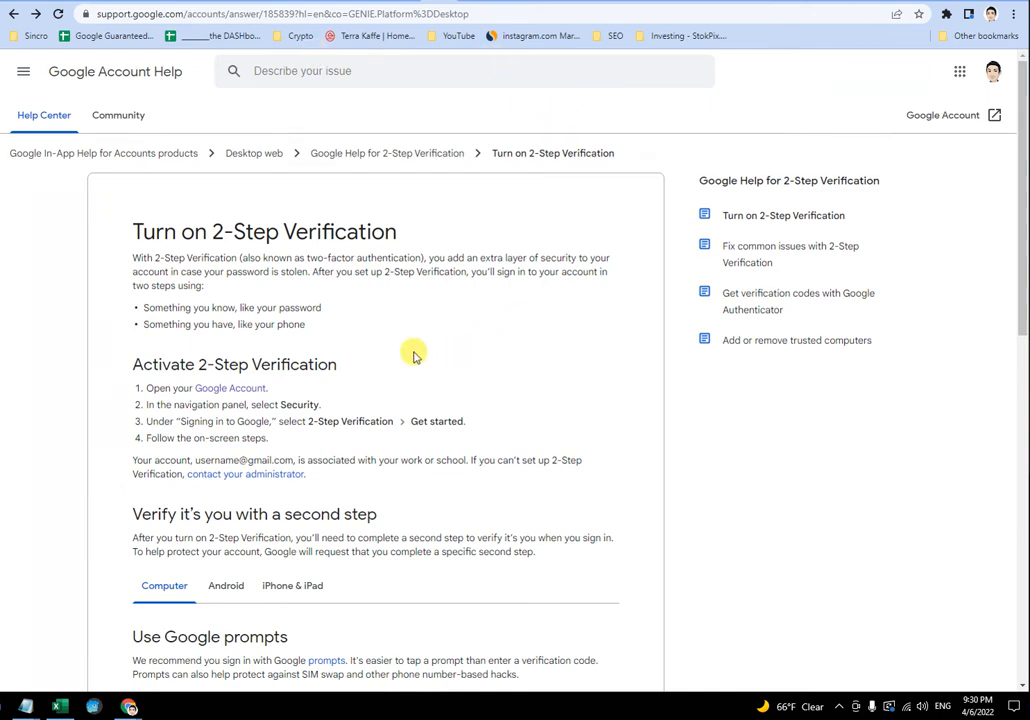
mouse_move(317, 298)
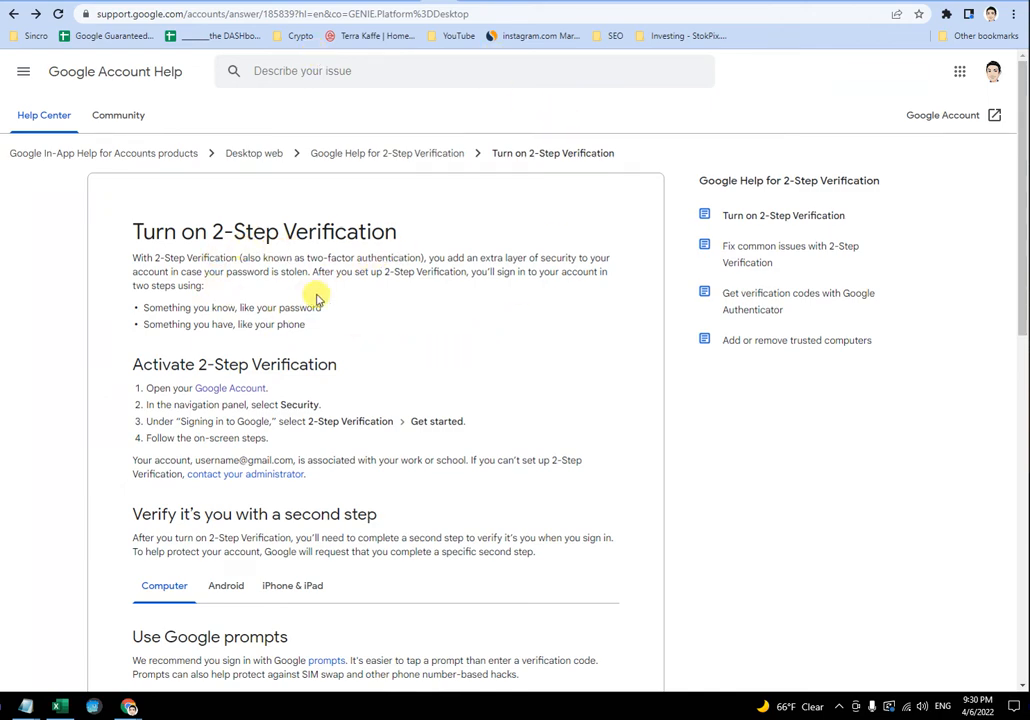
mouse_move(388, 405)
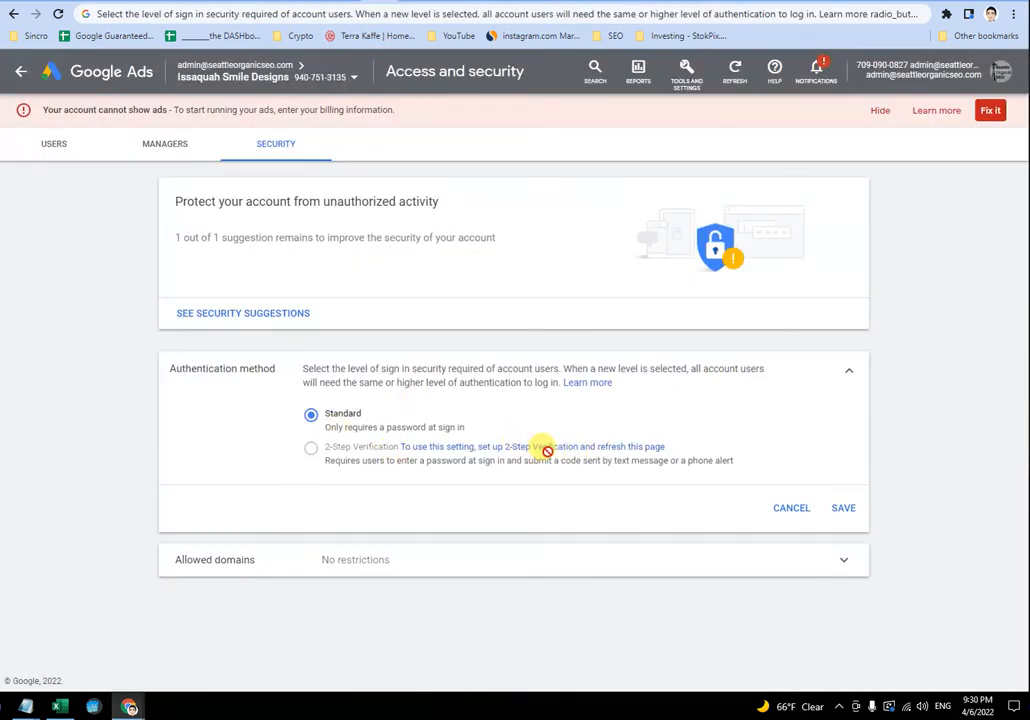
Switch to the Google Account Help search results for "2-step verification"
click(540, 446)
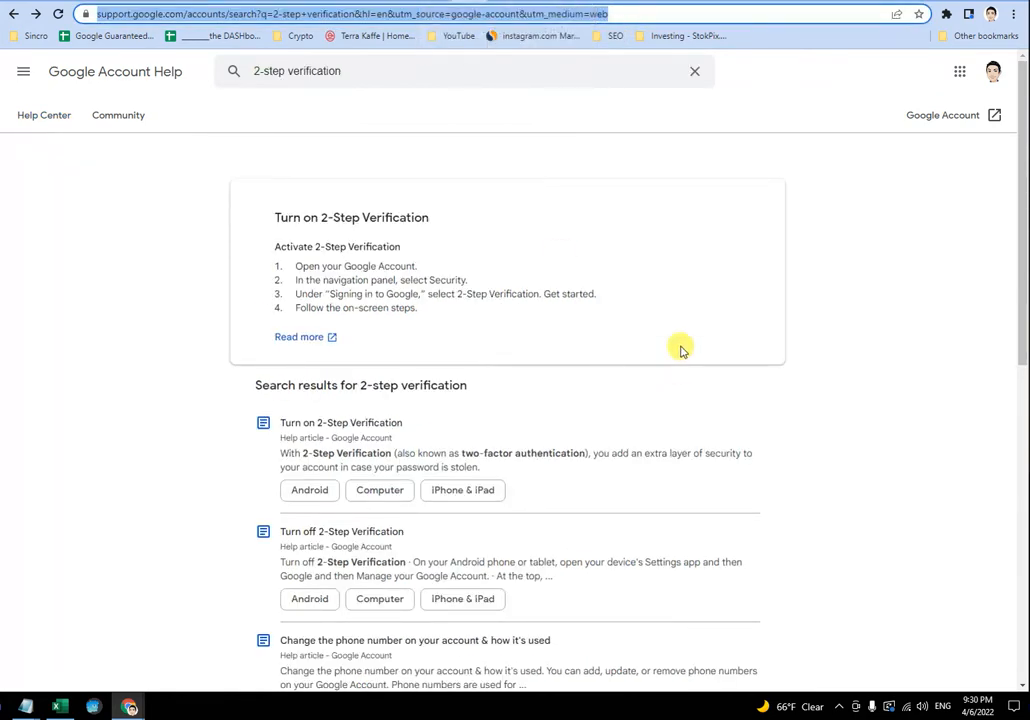
mouse_move(772, 271)
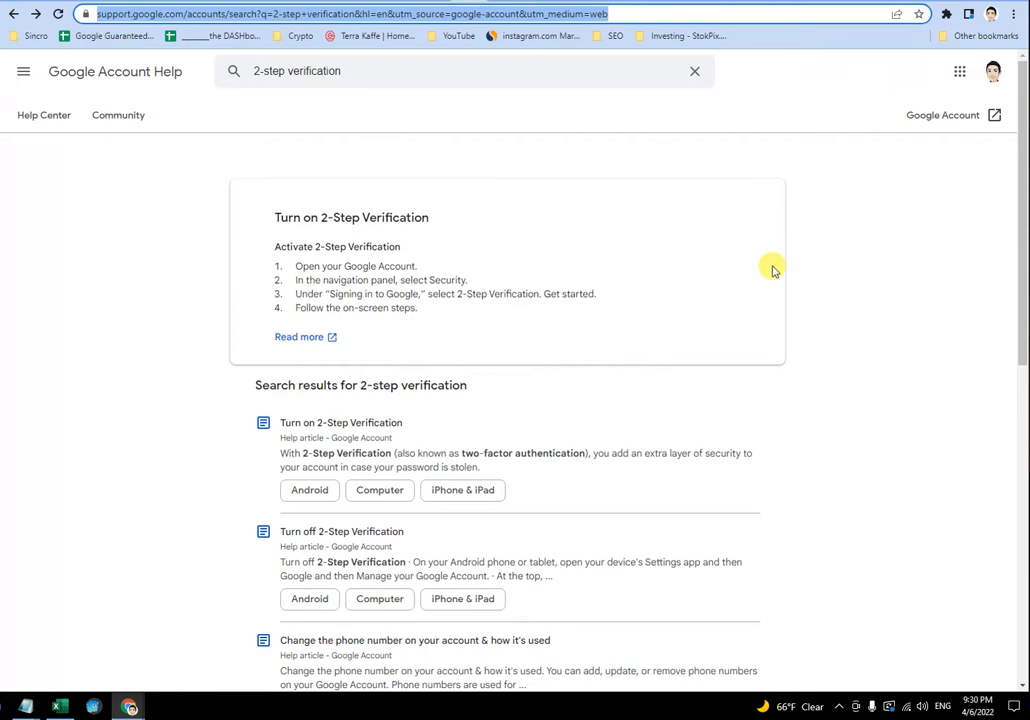
mouse_move(441, 147)
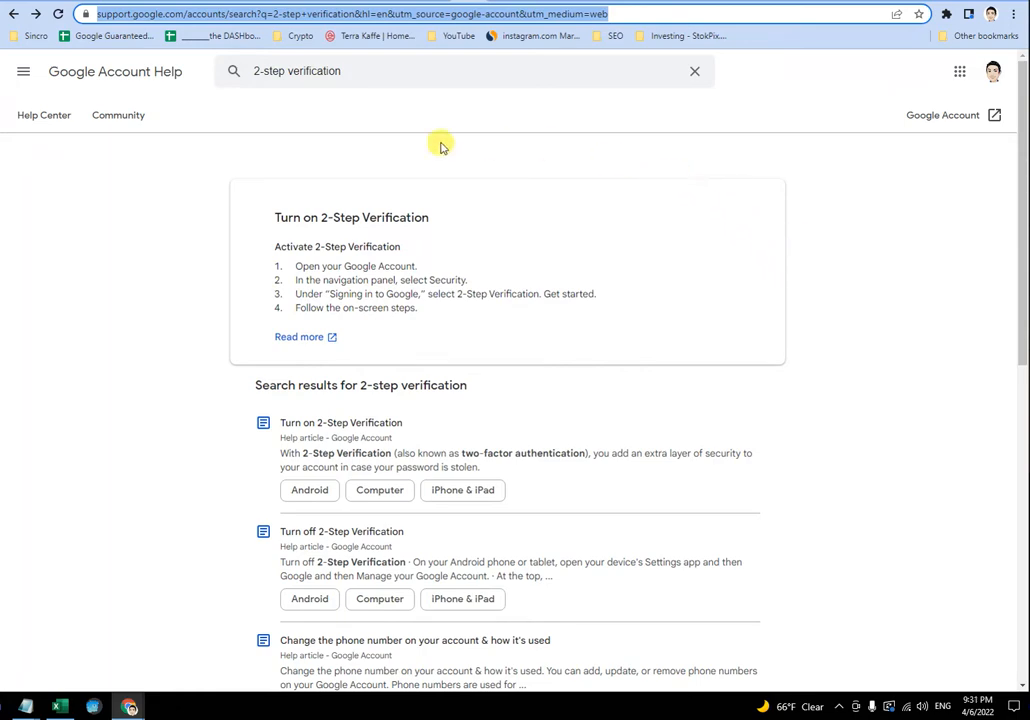
mouse_move(628, 338)
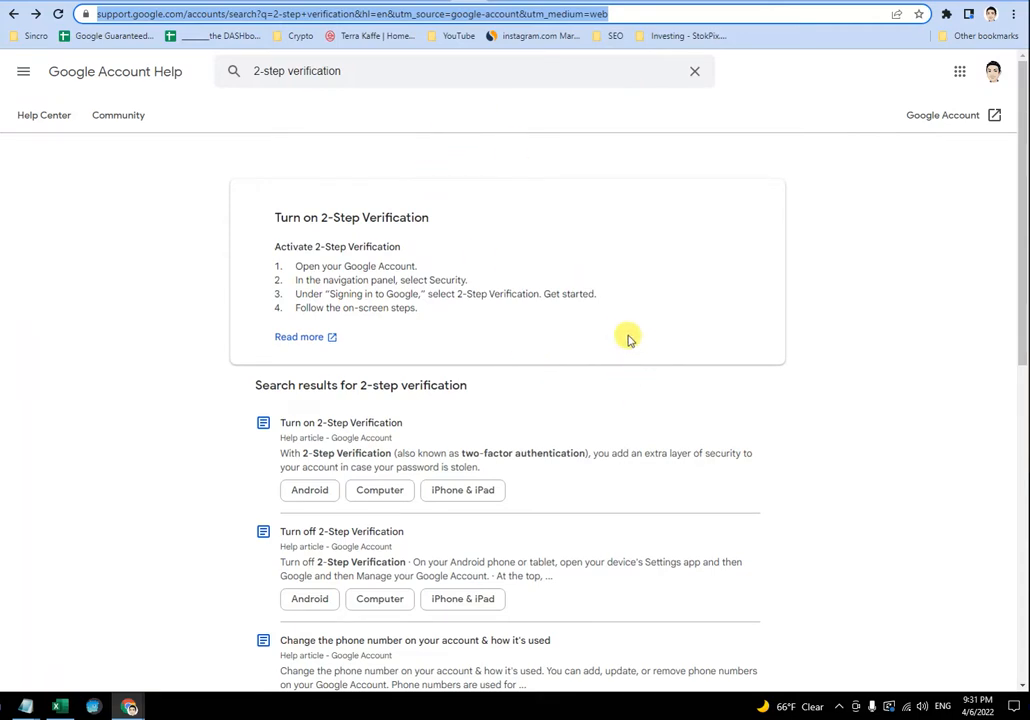
mouse_move(348, 312)
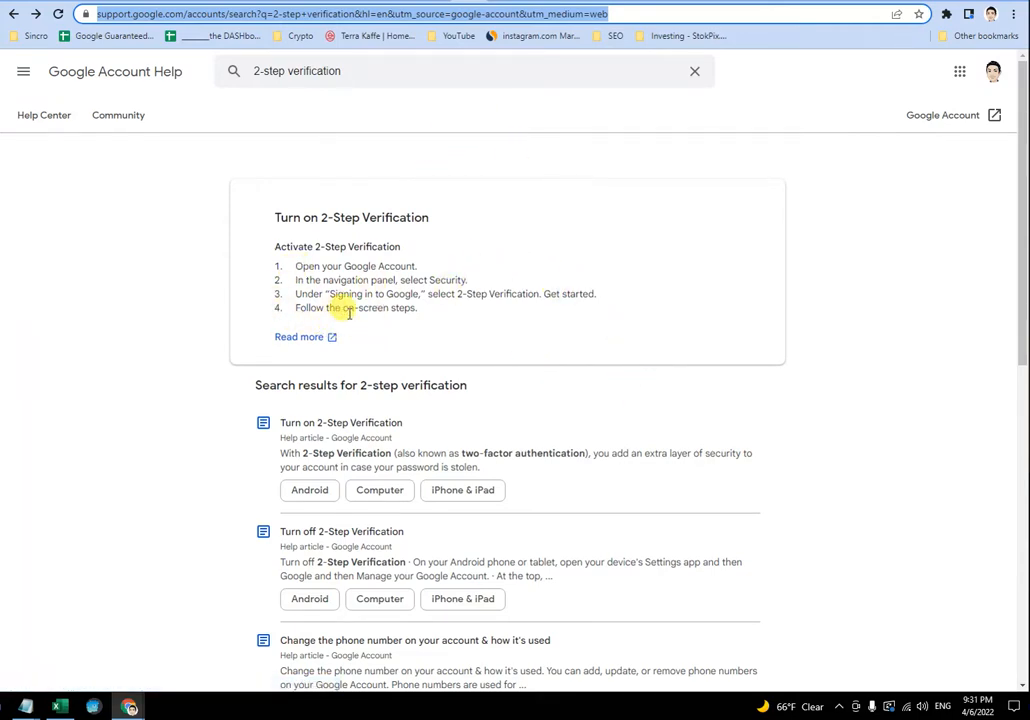
mouse_move(545, 277)
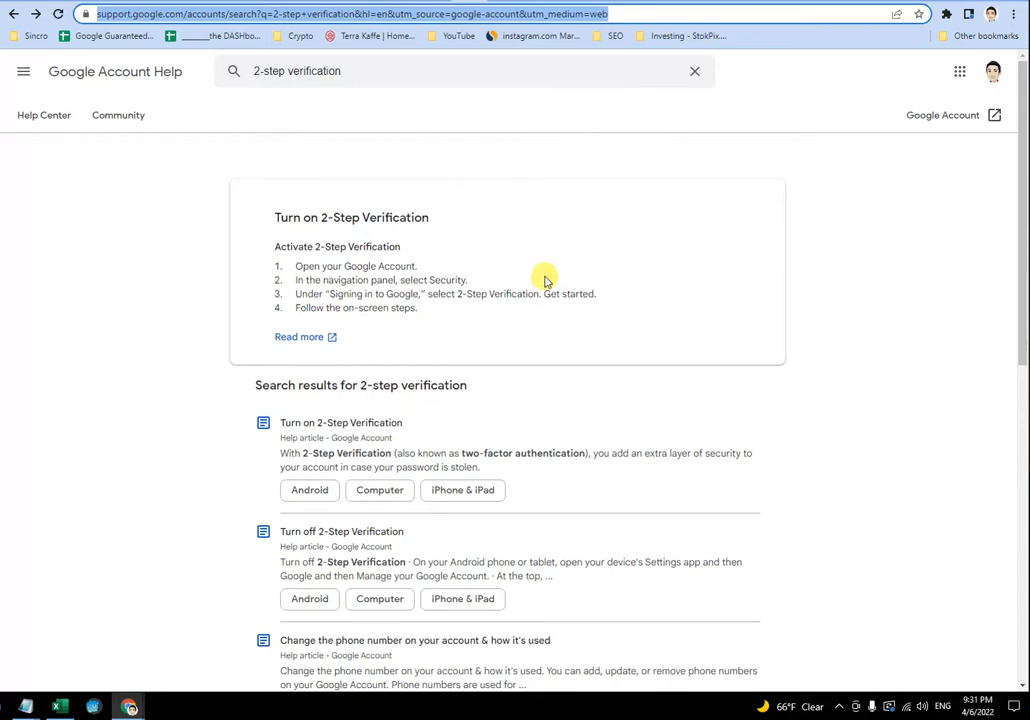
mouse_move(420, 135)
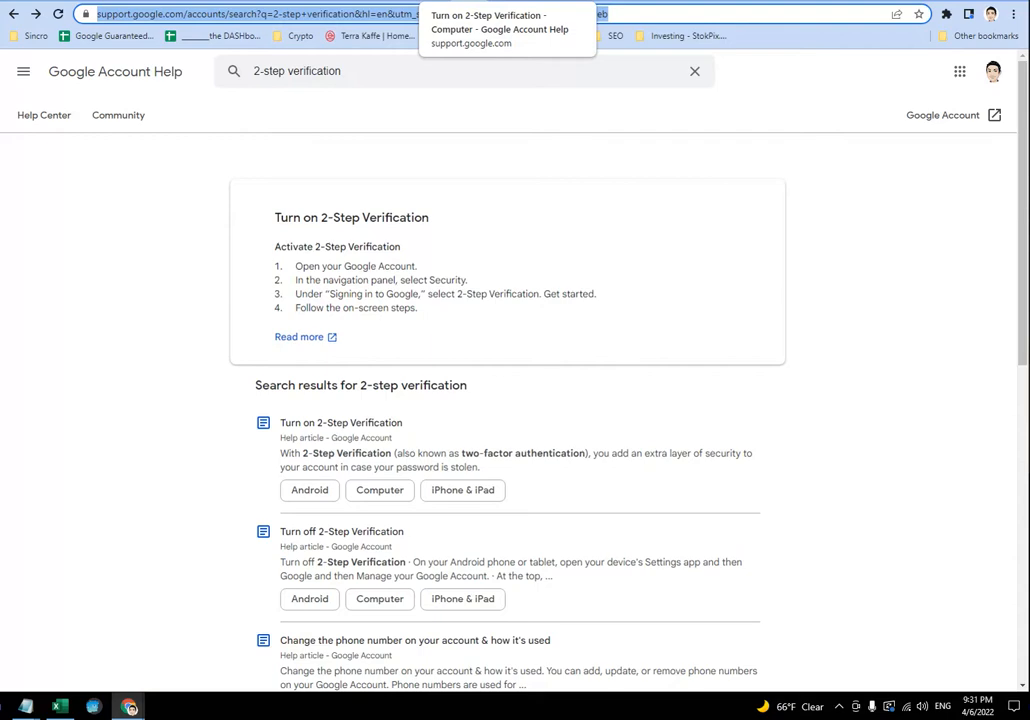
mouse_move(511, 353)
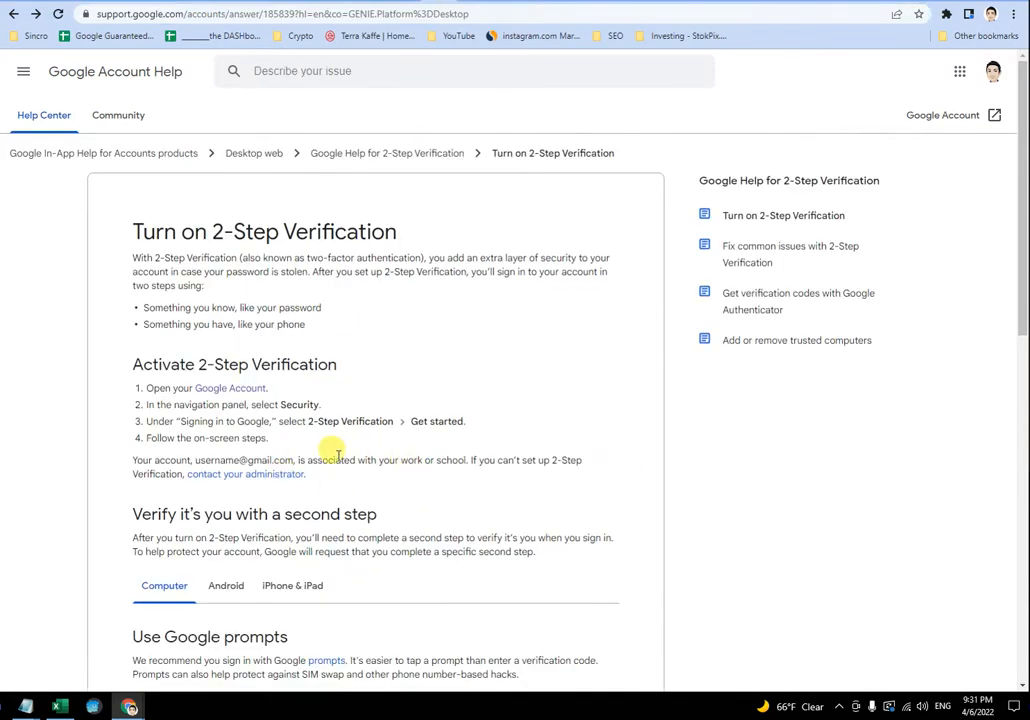
mouse_move(227, 388)
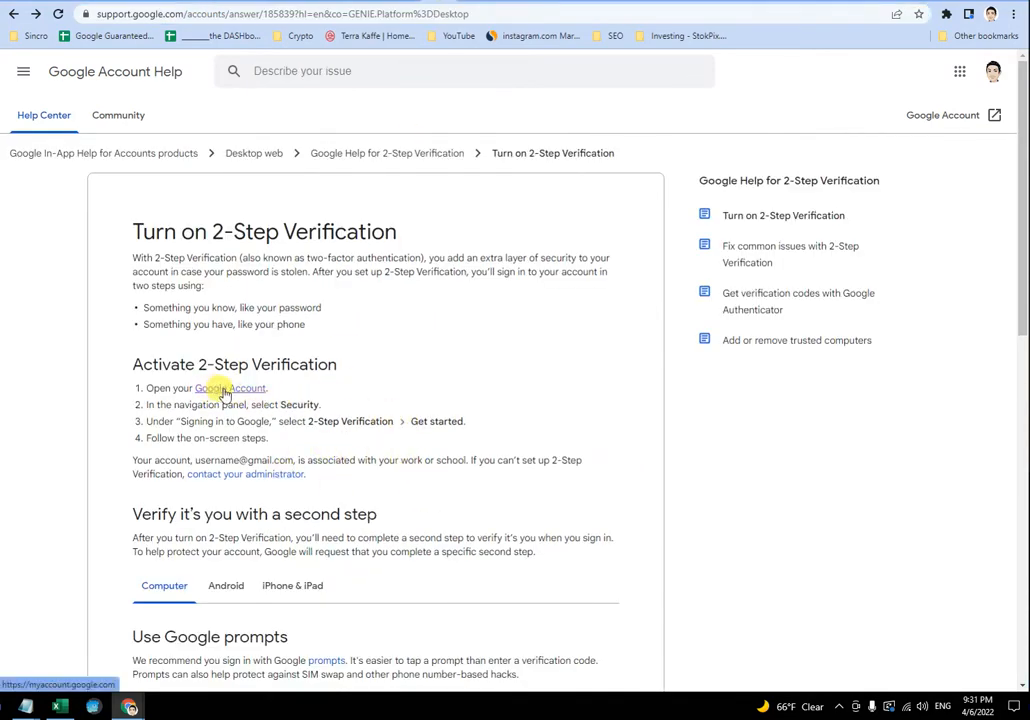
Go from the help article to Google Account and open its Security settings
click(227, 388)
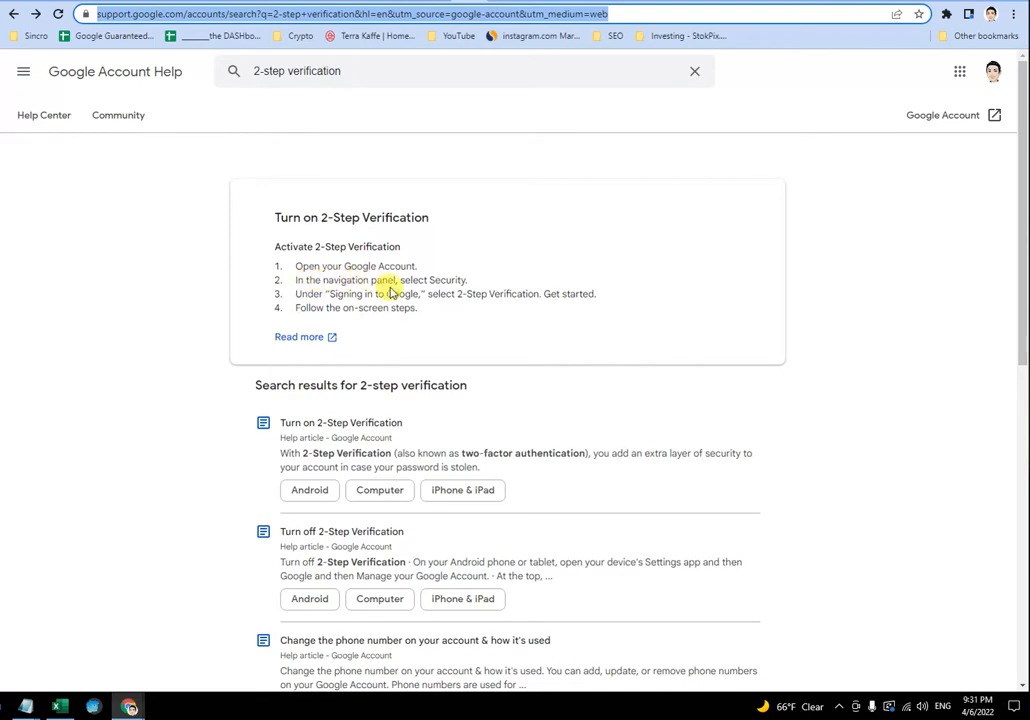
click(942, 115)
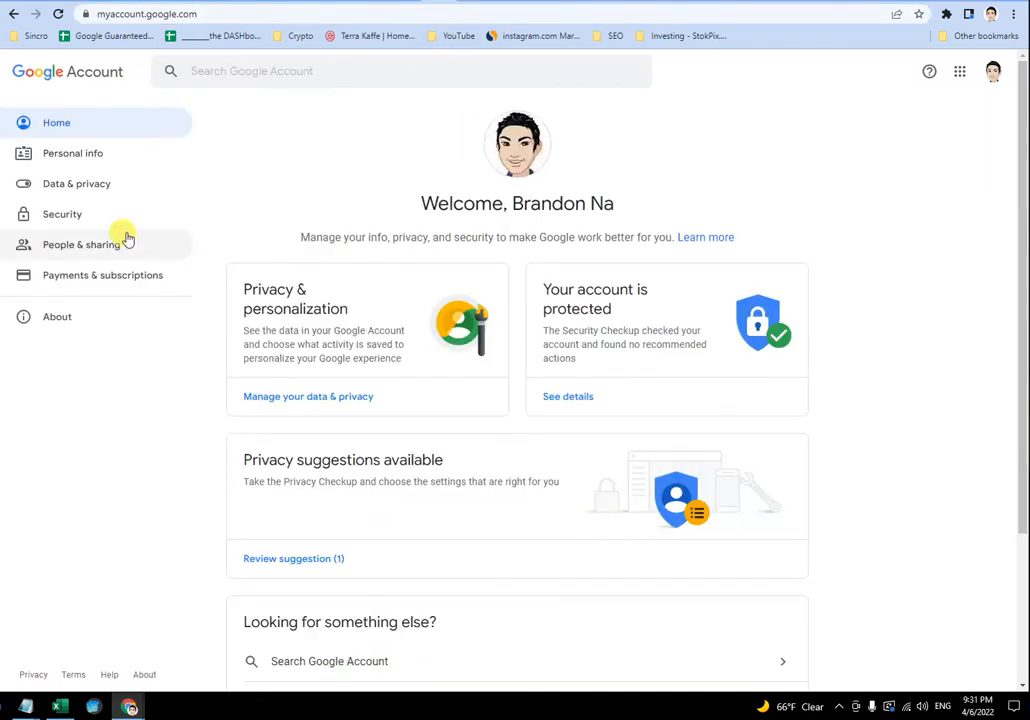
mouse_move(62, 222)
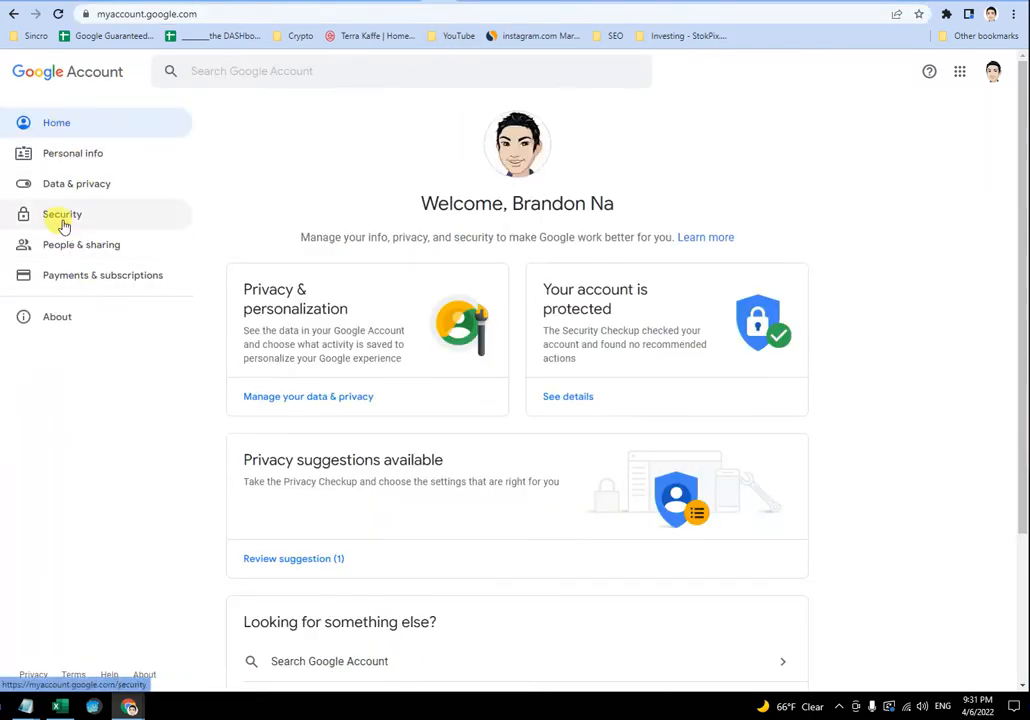
click(62, 214)
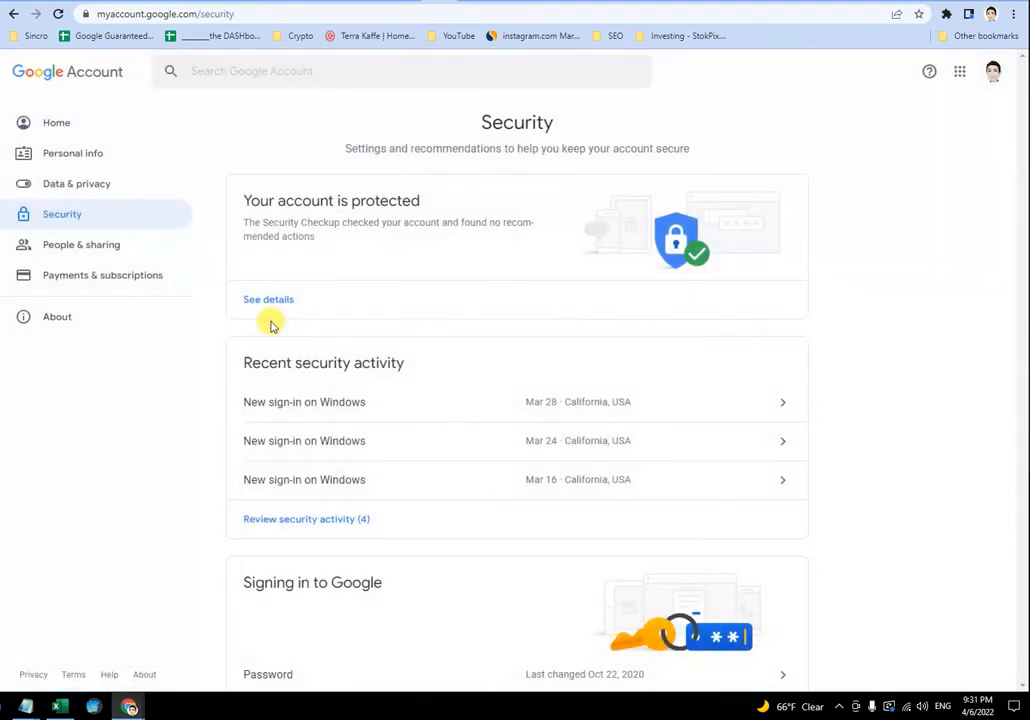
mouse_move(270, 325)
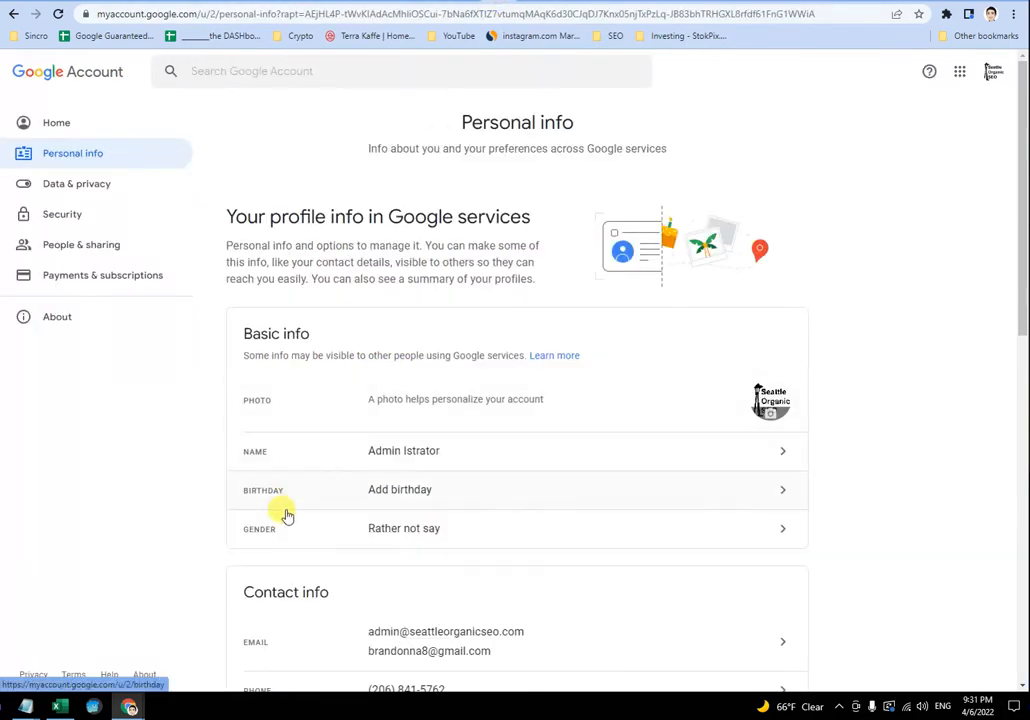
Return to the help results and open the 'Turn on 2-Step Verification' article
click(62, 214)
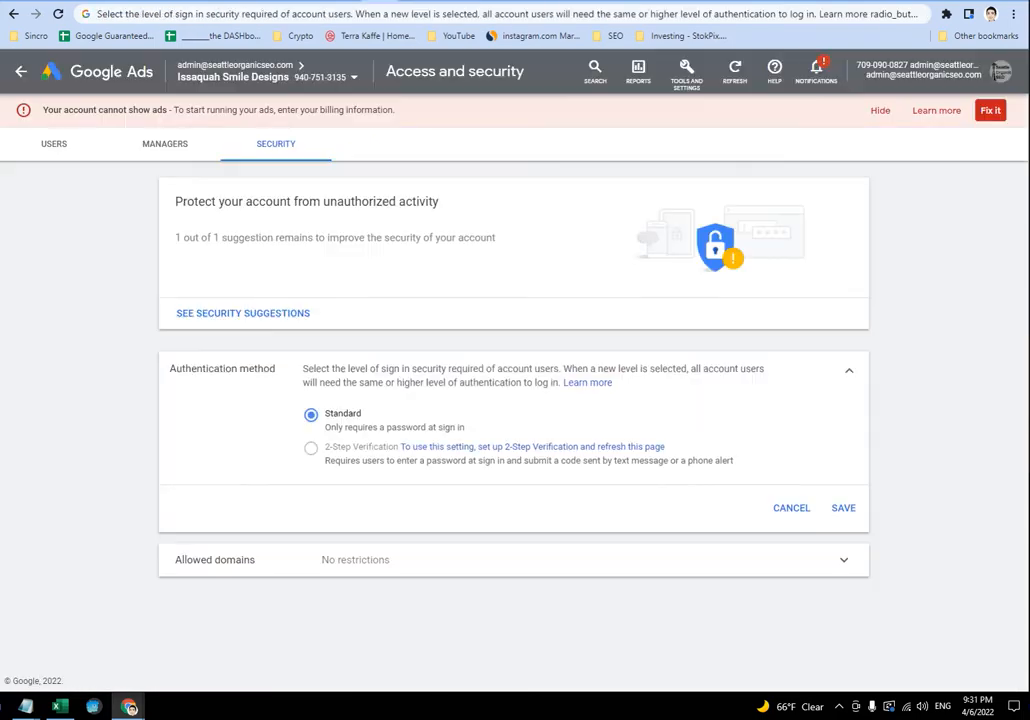
click(543, 446)
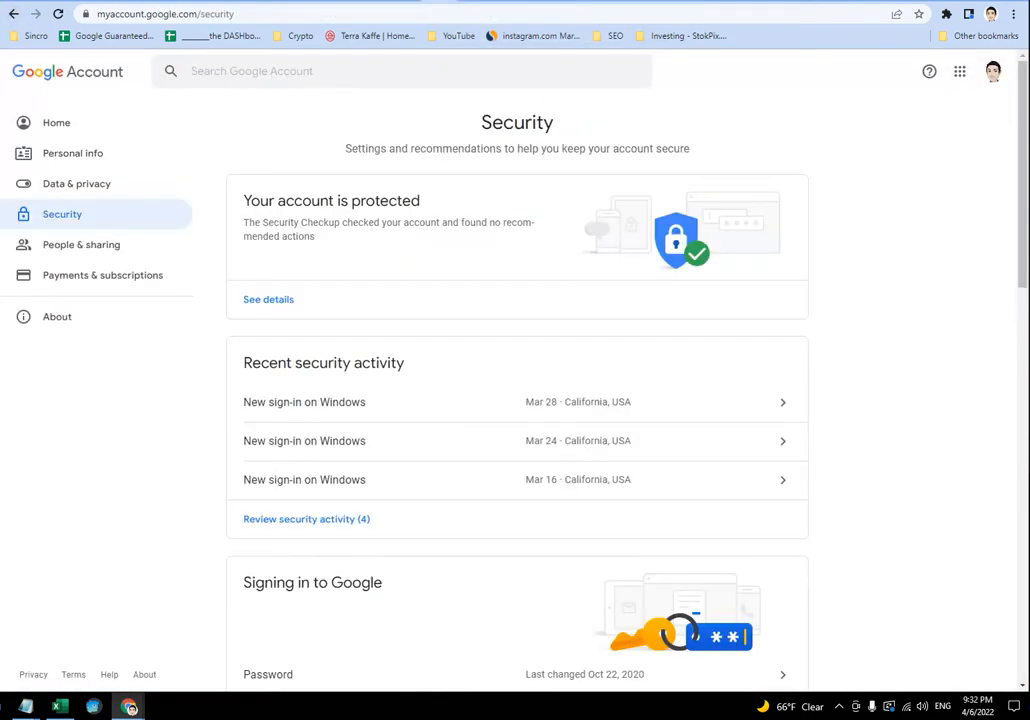
click(16, 13)
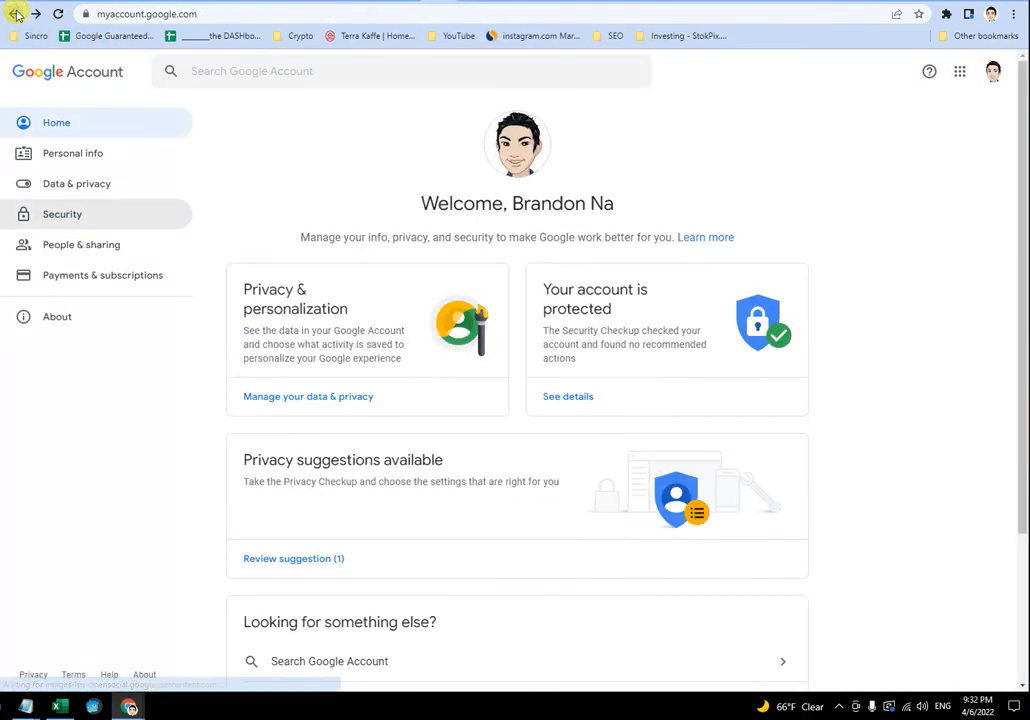
click(14, 13)
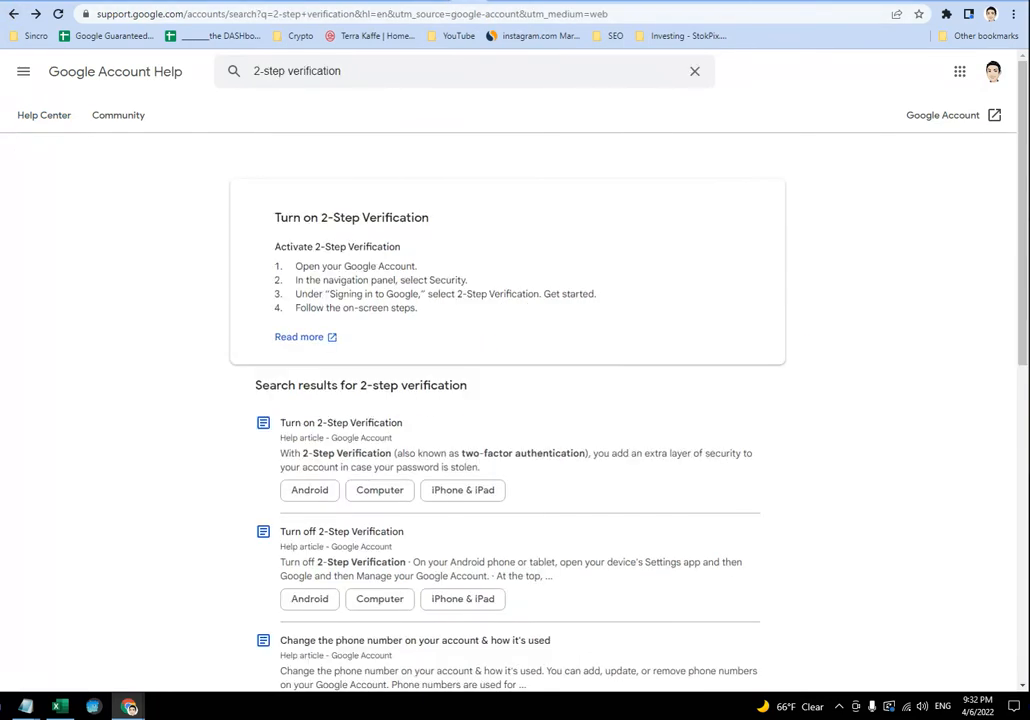
click(341, 422)
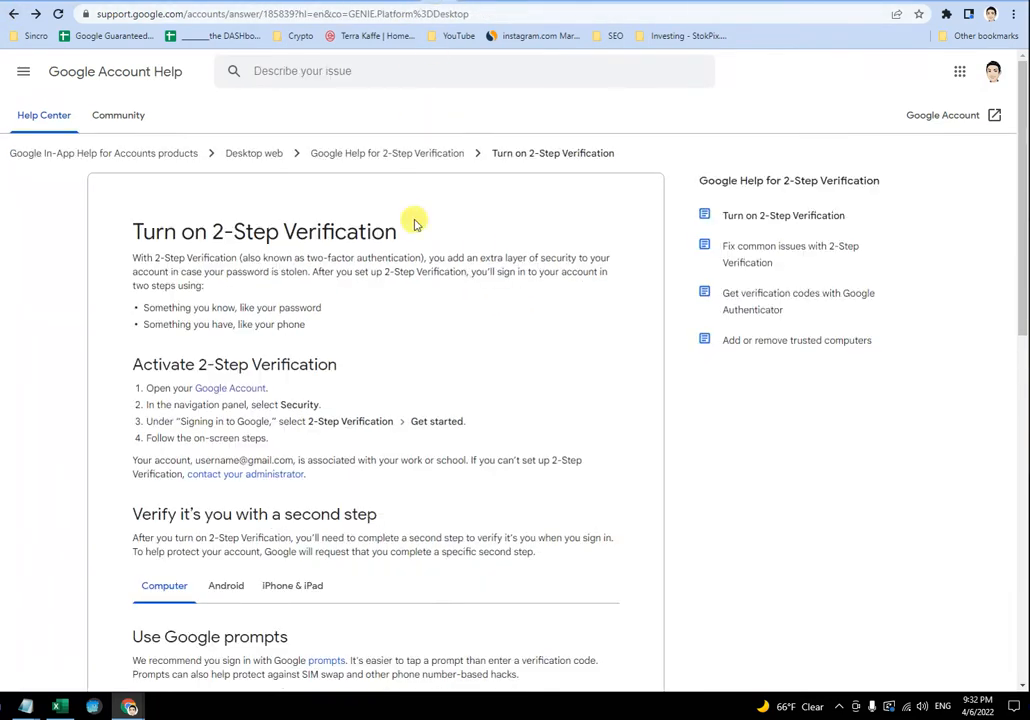
Reopen the admin account's Security page and scroll to Signing in to Google
click(230, 388)
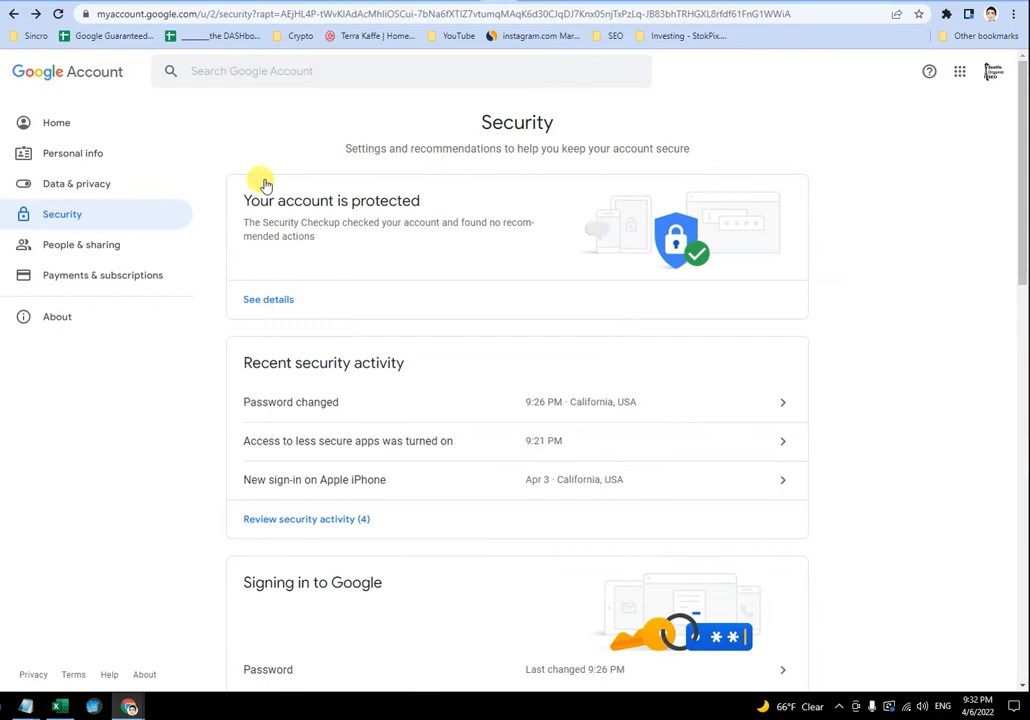
scroll(down, 3)
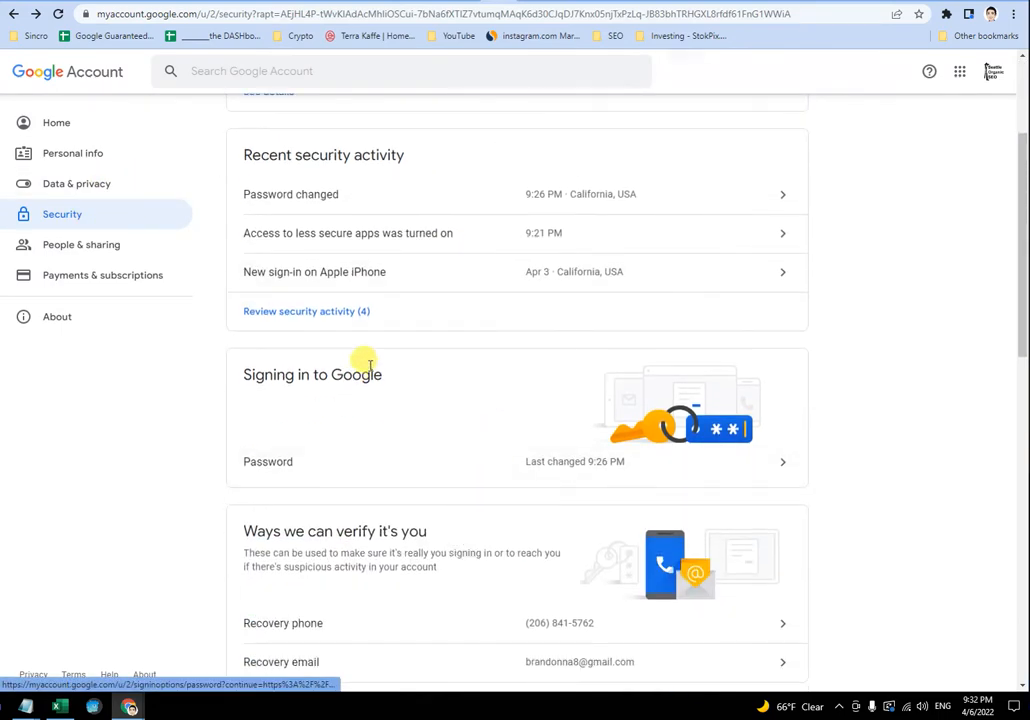
mouse_move(620, 462)
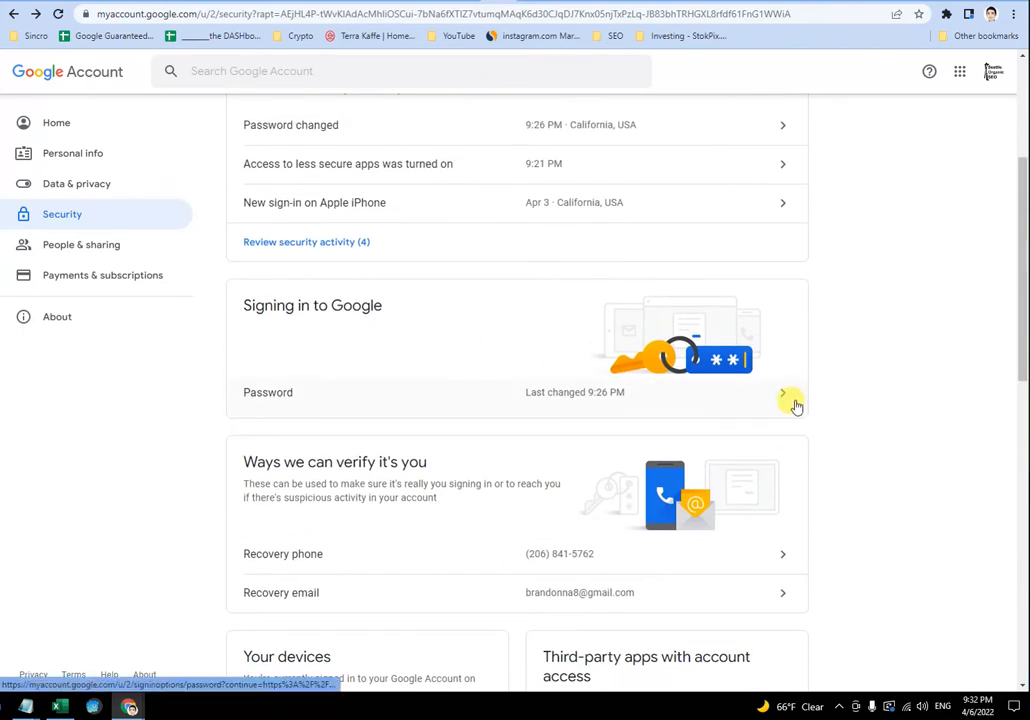
Open the Password setting and re-enter the current password to verify identity
click(784, 392)
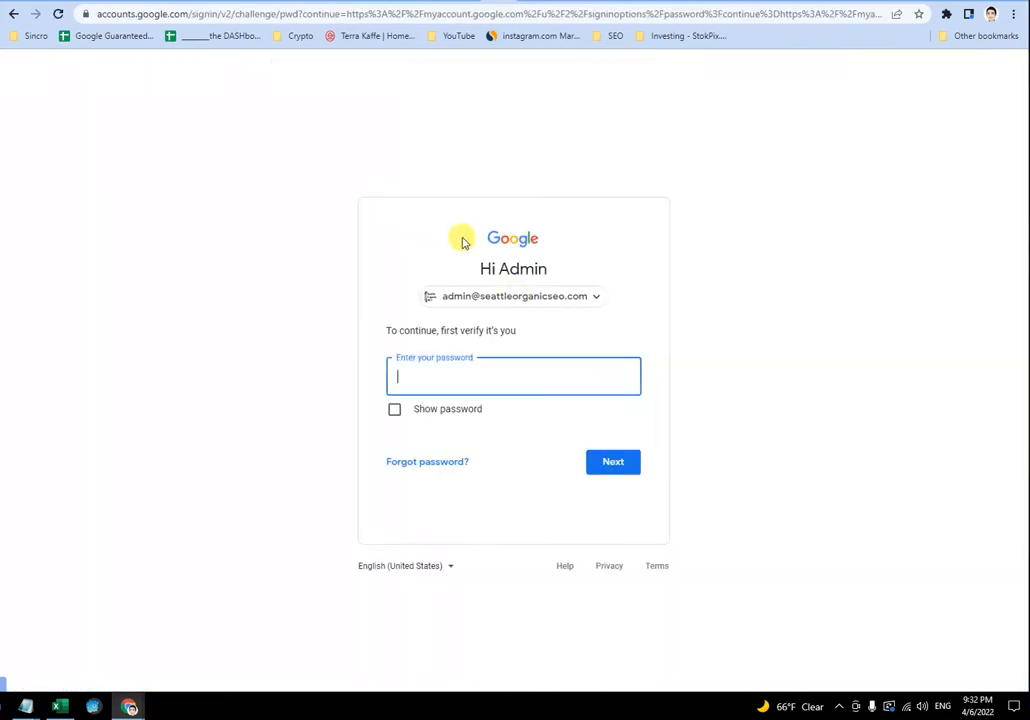
text(••)
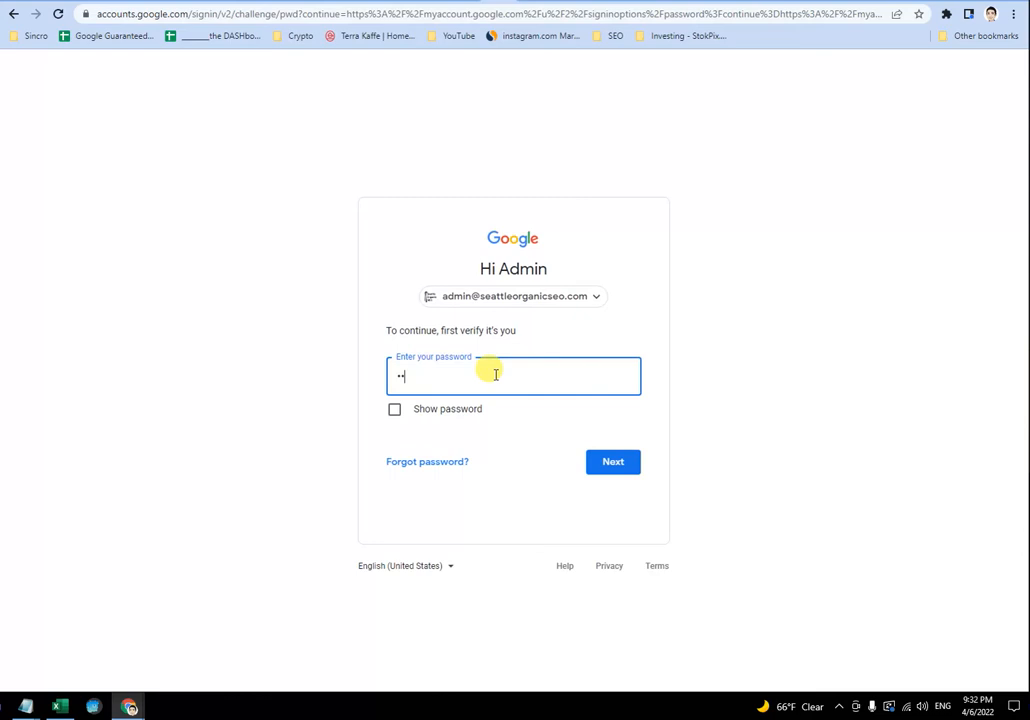
text(password)
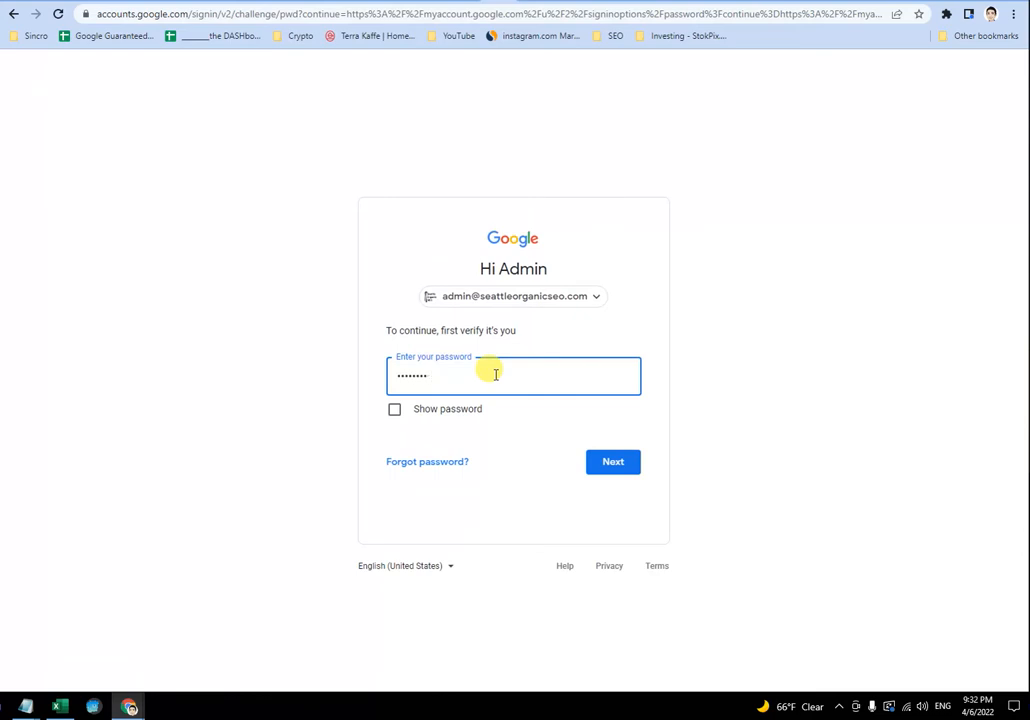
key(backspace)
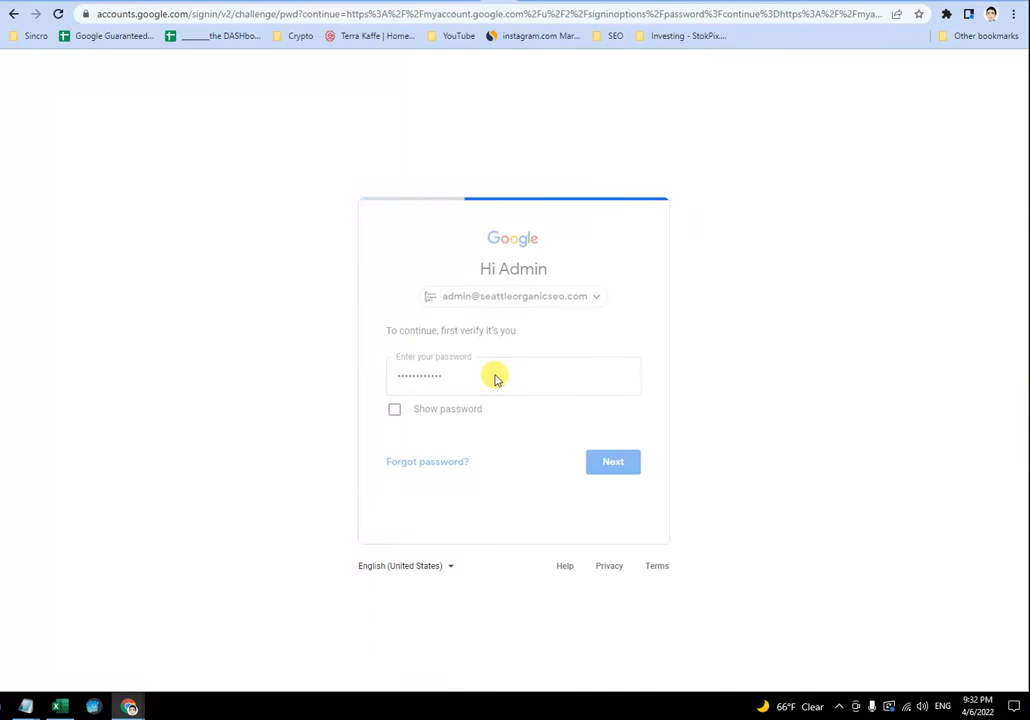
click(612, 461)
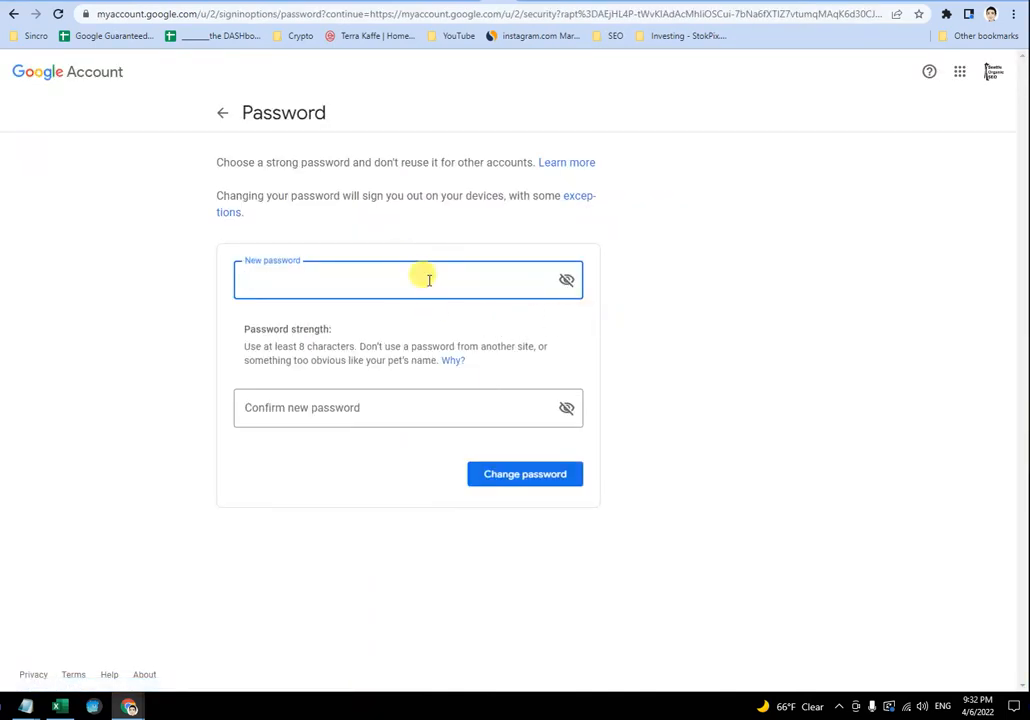
mouse_move(668, 161)
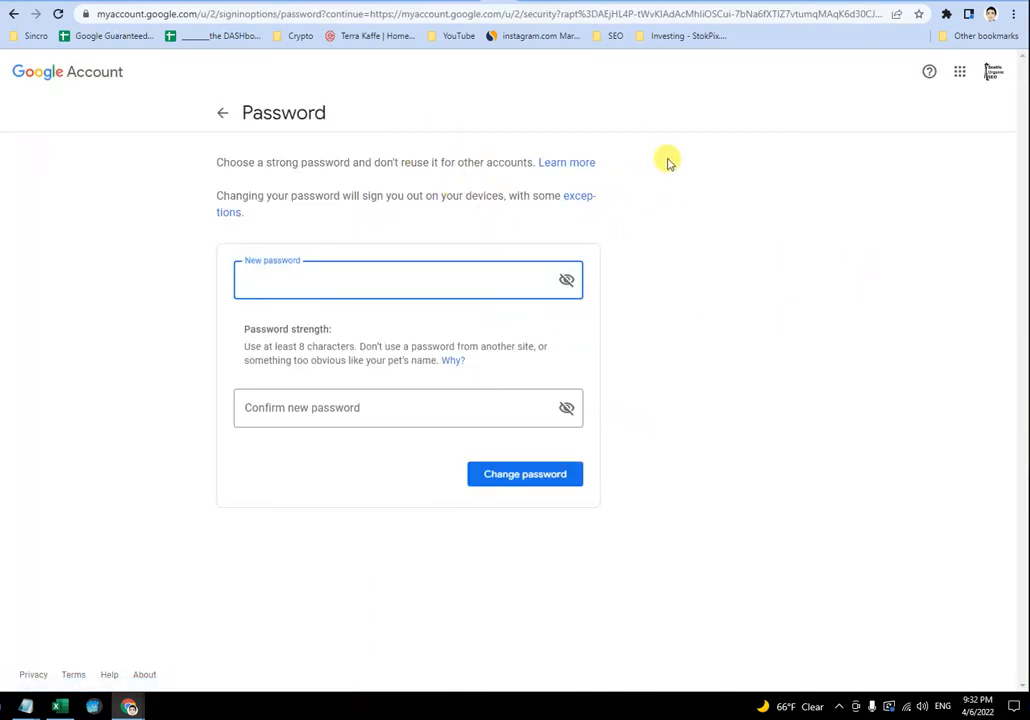
mouse_move(795, 413)
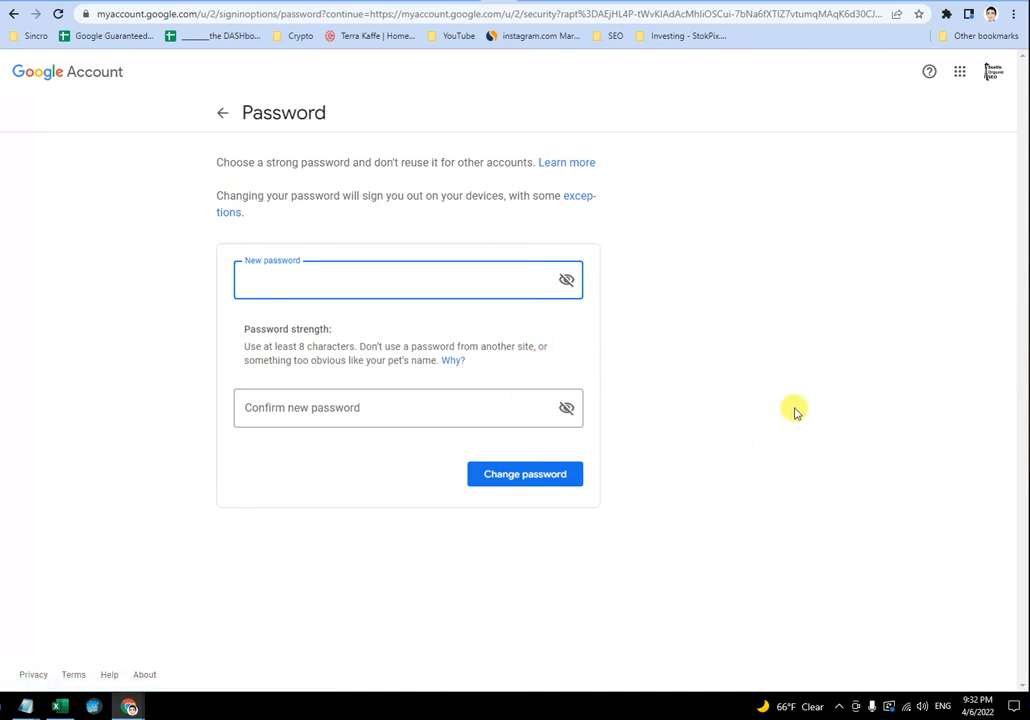
mouse_move(330, 195)
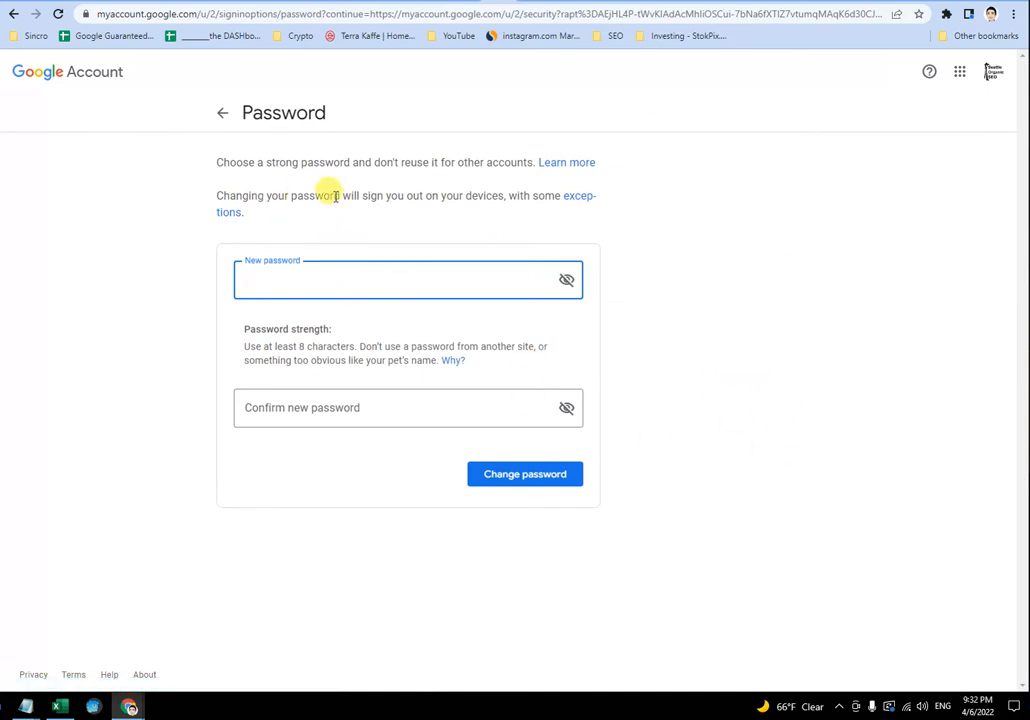
mouse_move(625, 220)
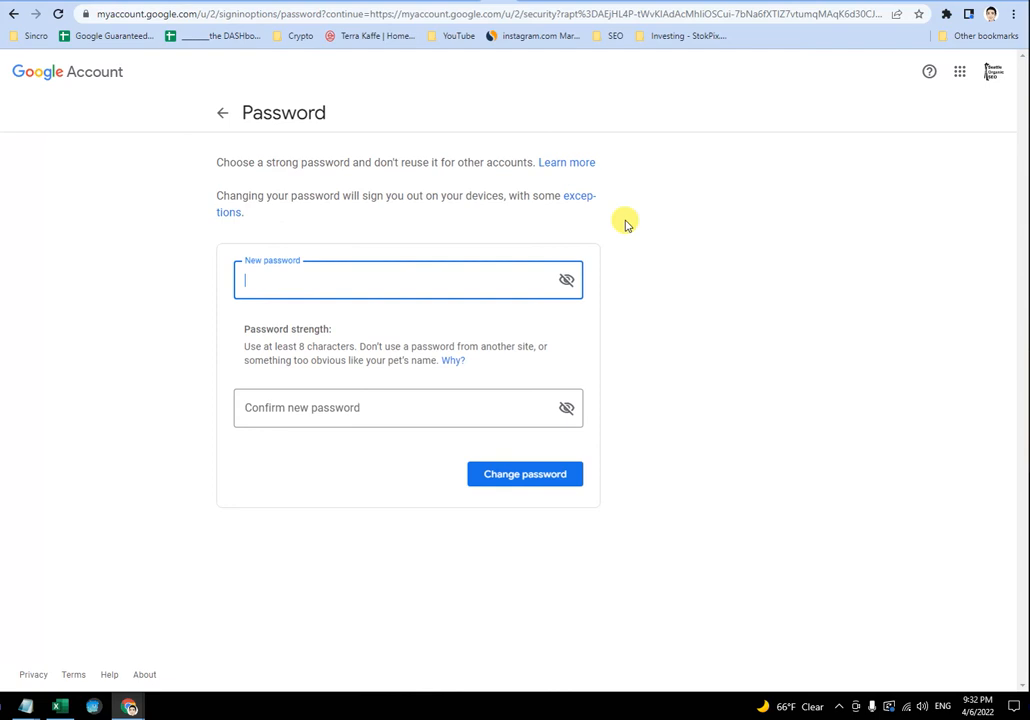
mouse_move(625, 221)
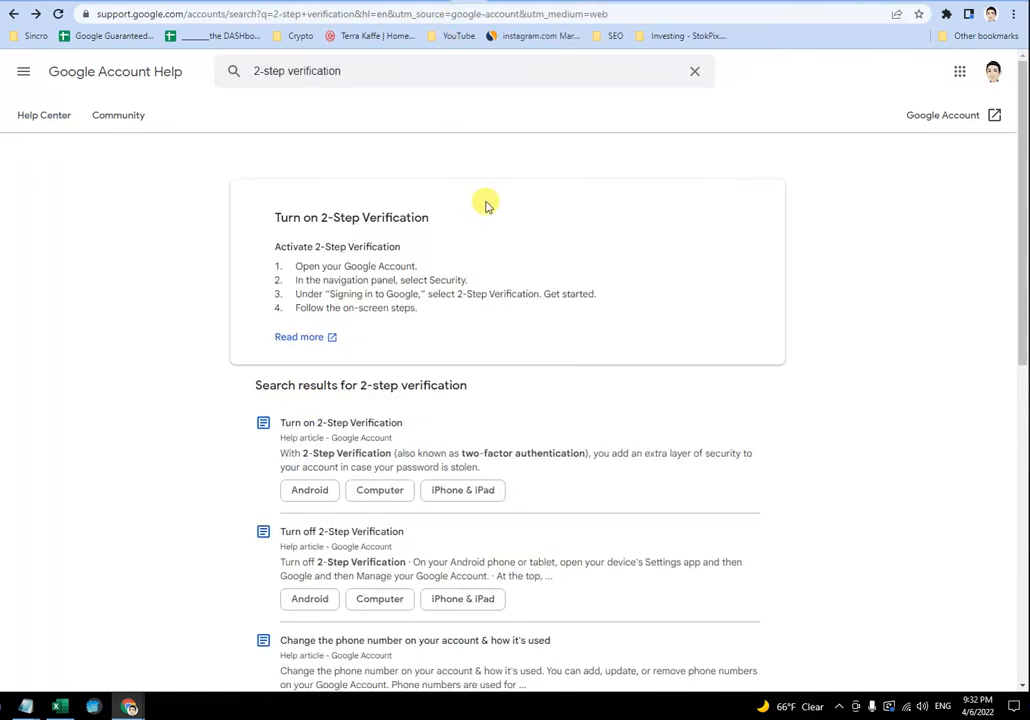
mouse_move(509, 229)
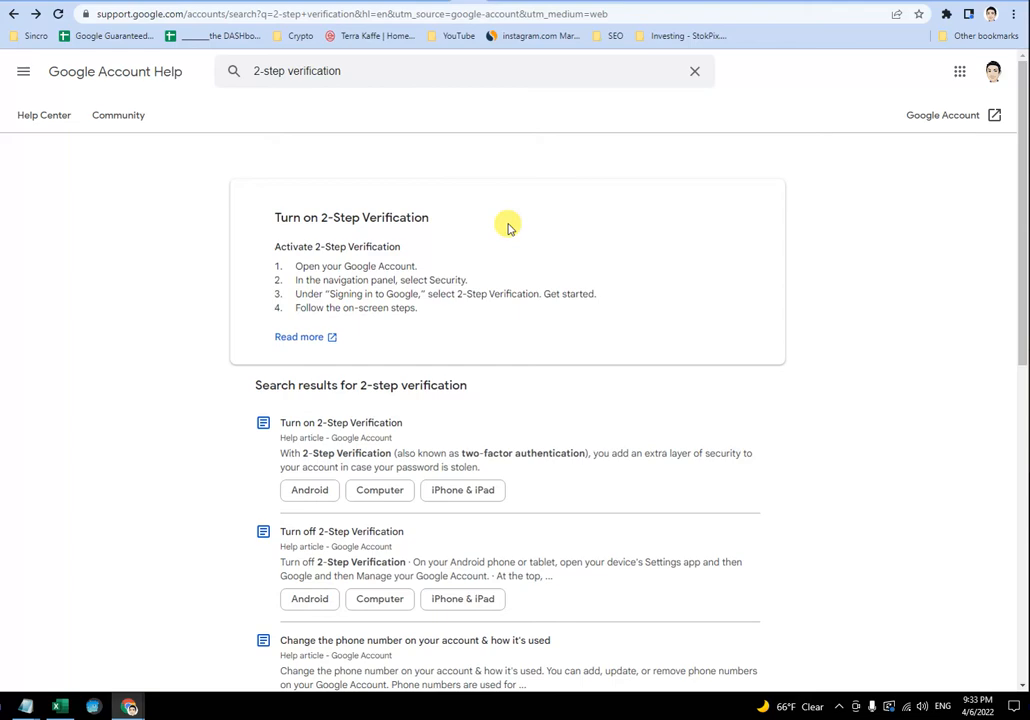
mouse_move(658, 288)
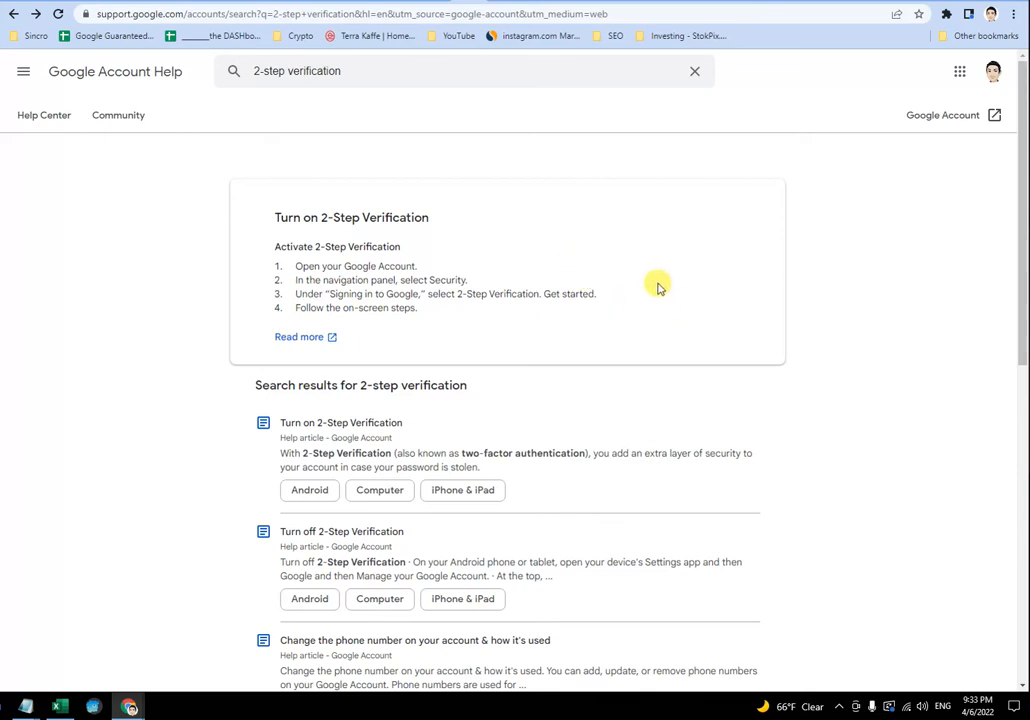
mouse_move(853, 277)
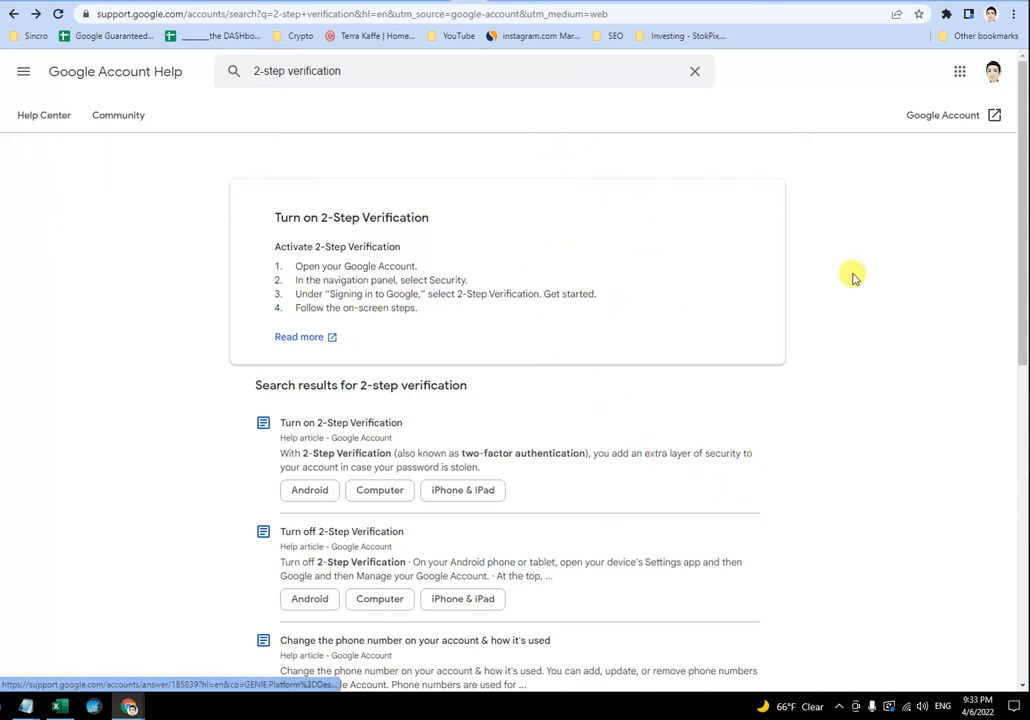
mouse_move(546, 293)
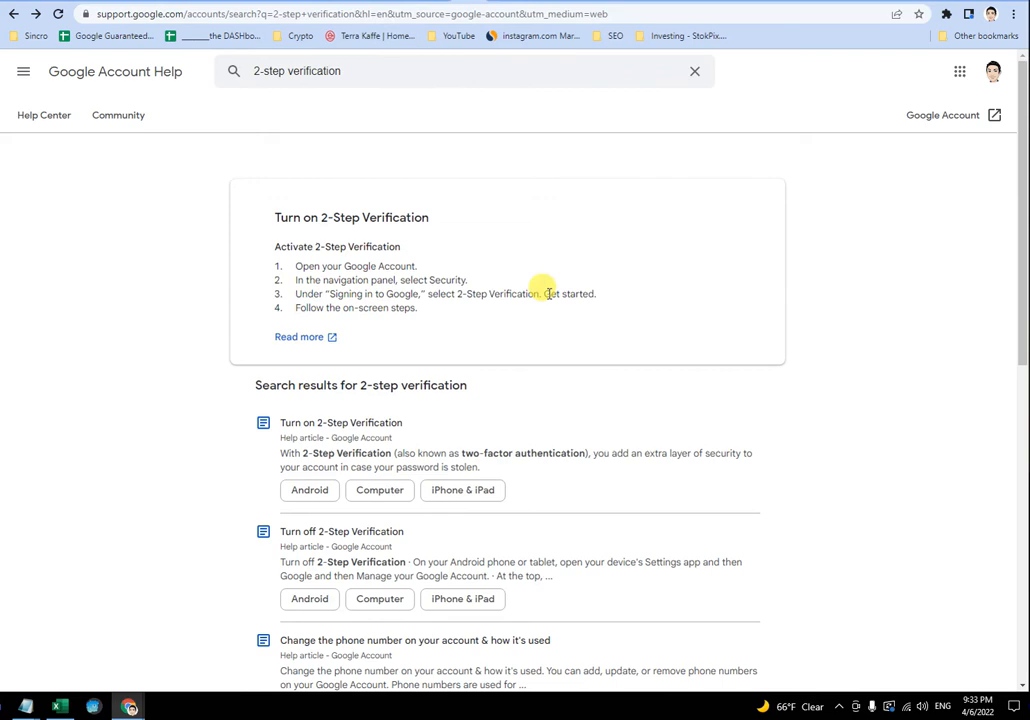
mouse_move(865, 584)
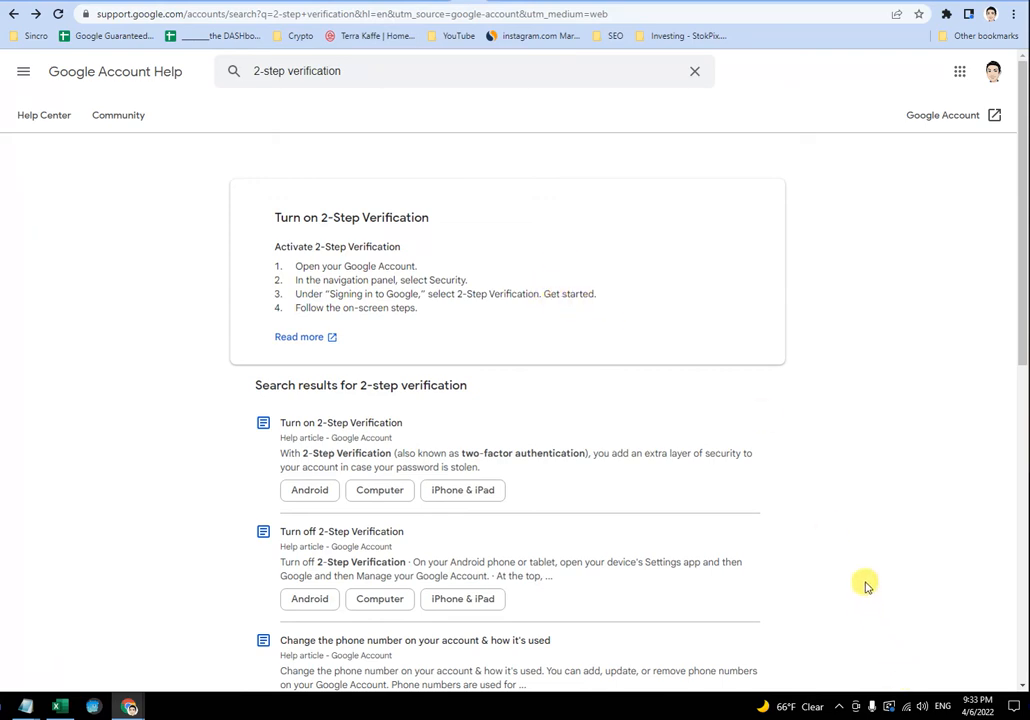
mouse_move(640, 241)
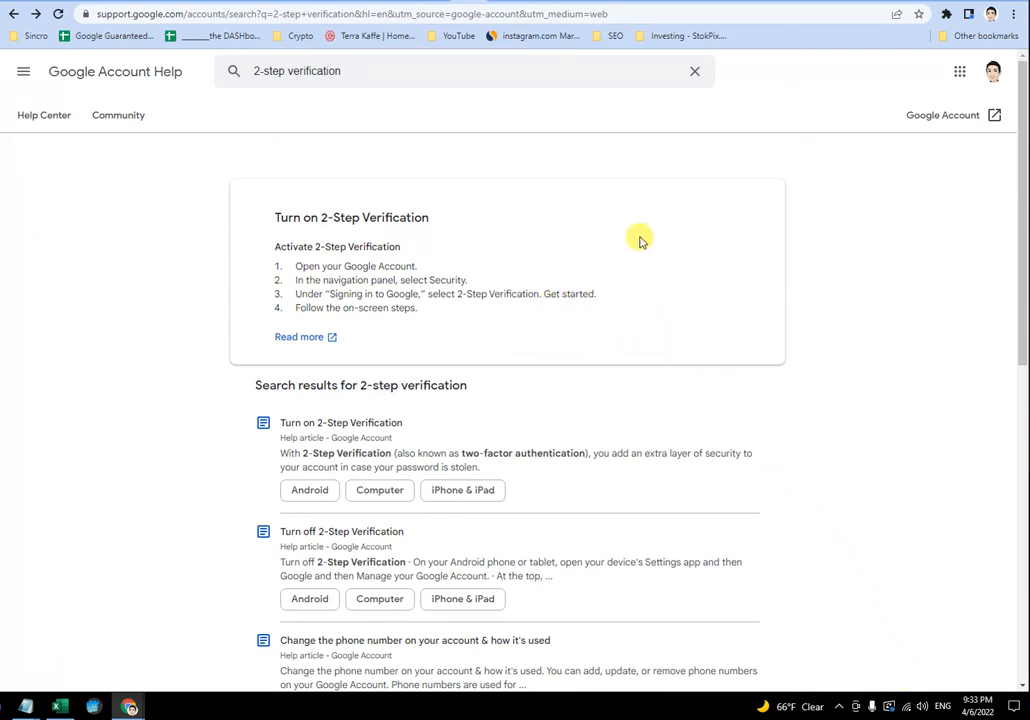